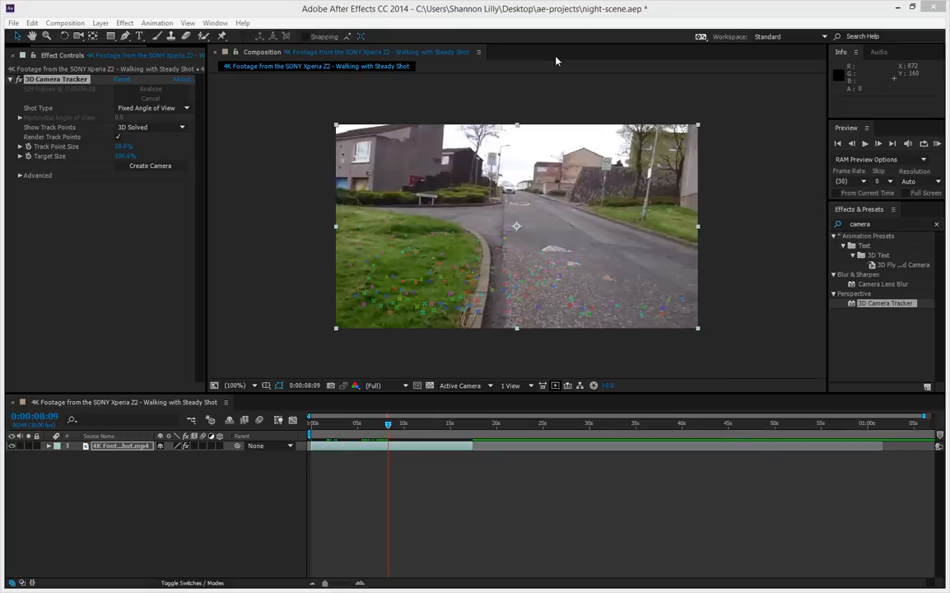
mouse_move(547, 37)
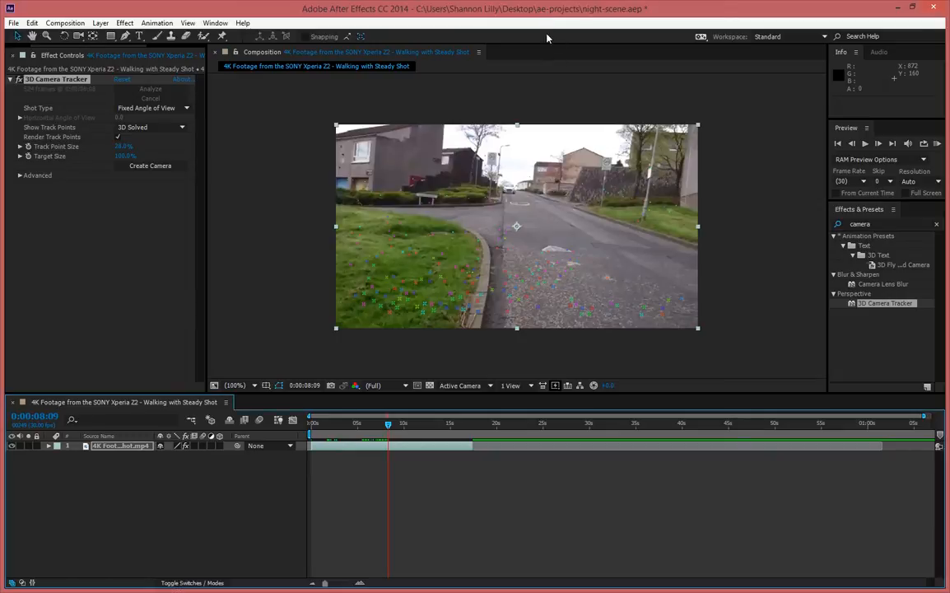
mouse_move(234, 189)
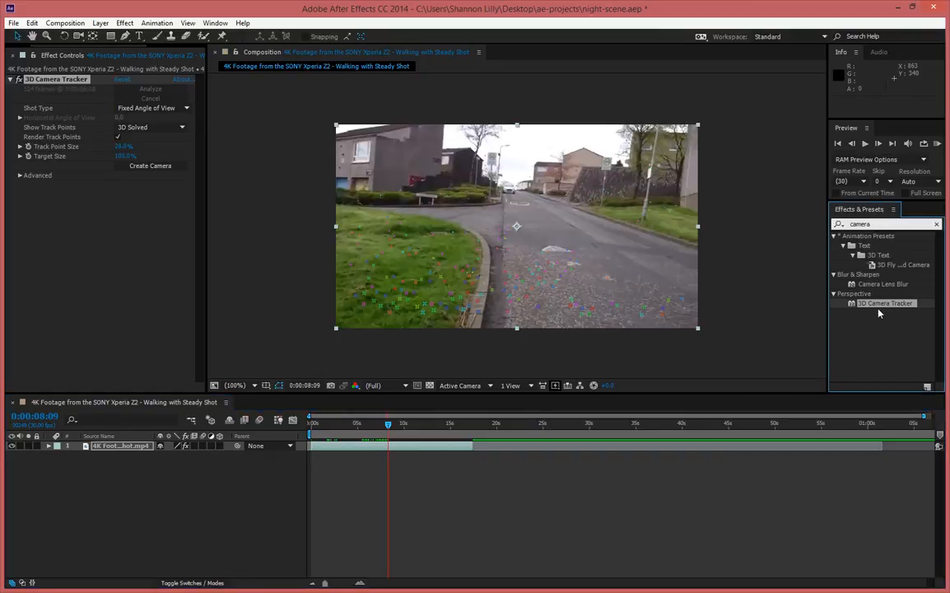
mouse_move(412, 453)
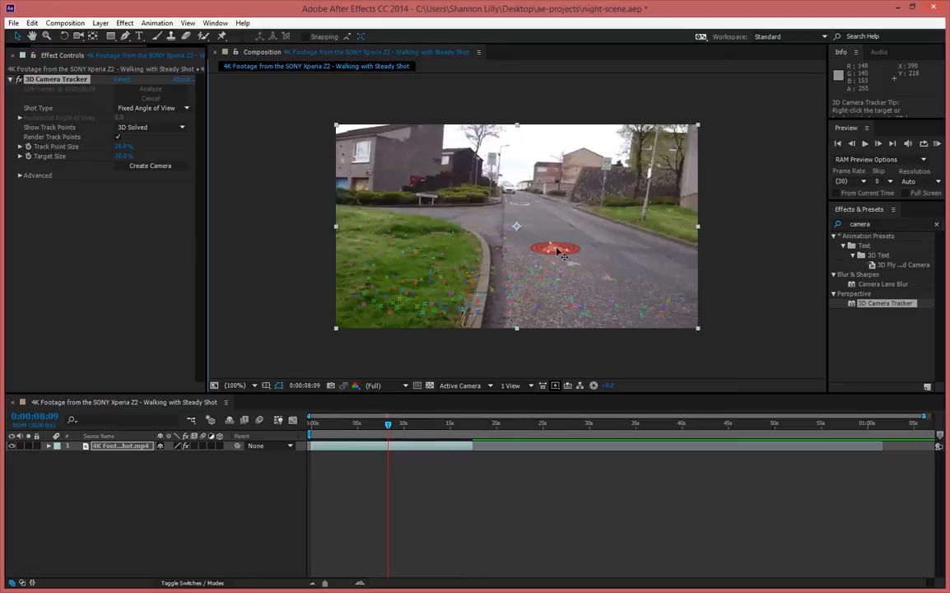
Step: Create Text and Camera from the tracked road target, then begin editing the new text layer
right_click(558, 251)
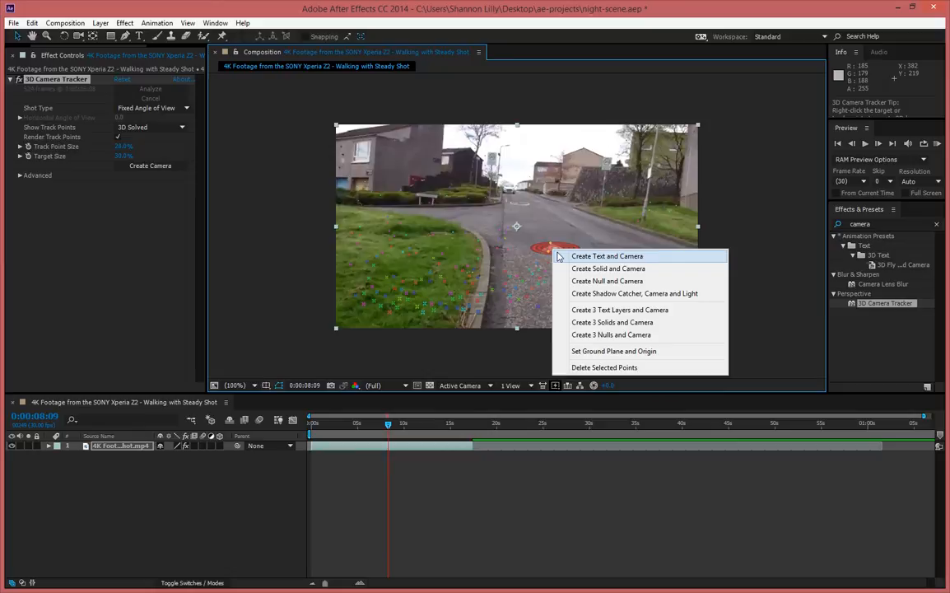
mouse_move(580, 257)
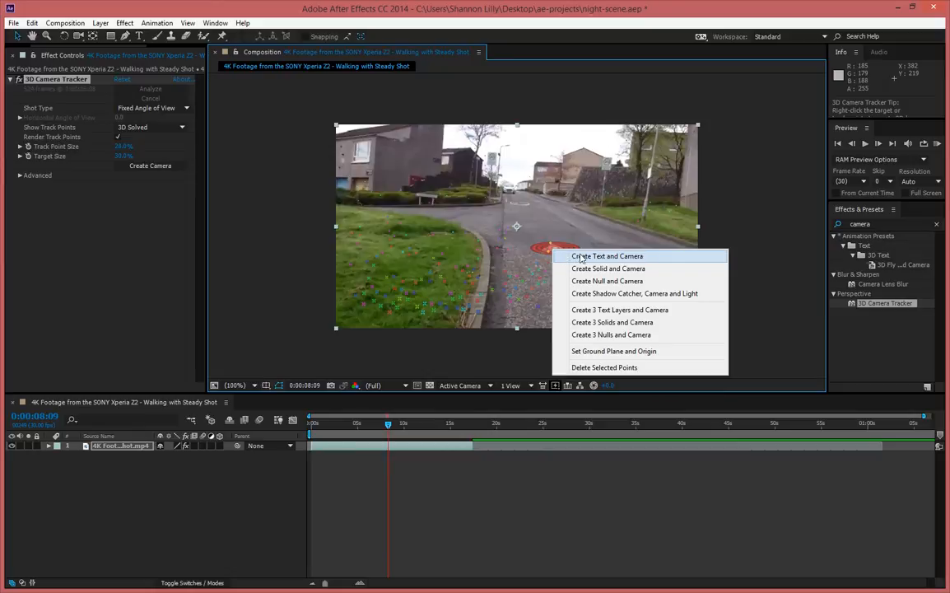
click(607, 256)
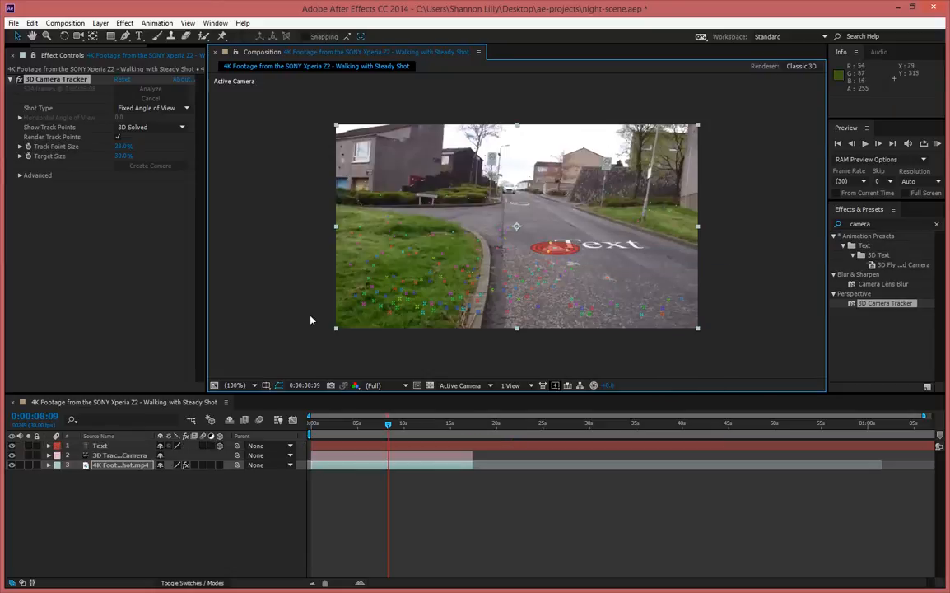
click(99, 445)
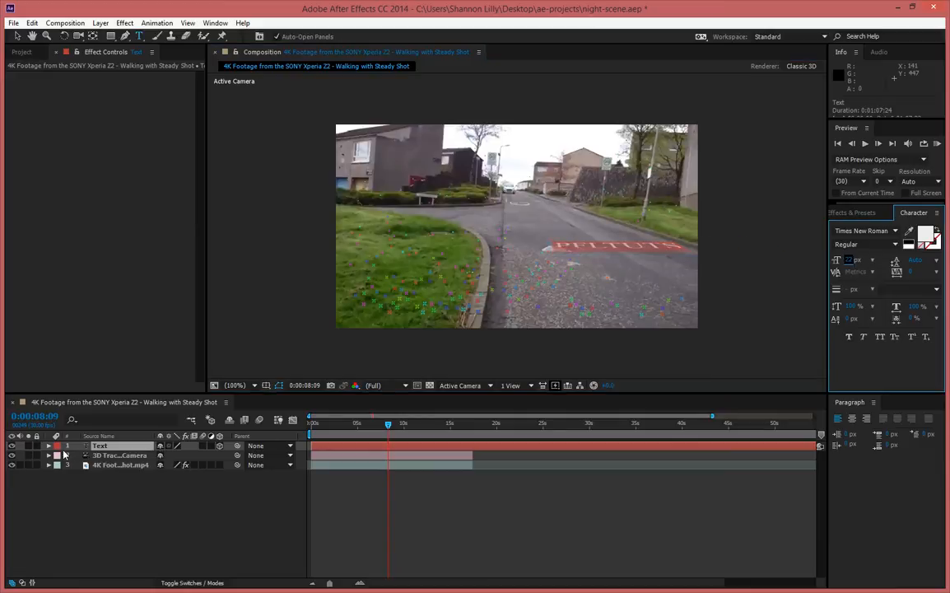
Step: Reveal the PFLTUTS layer's Transform properties to adjust X Rotation and Scale so the text stands upright
click(50, 445)
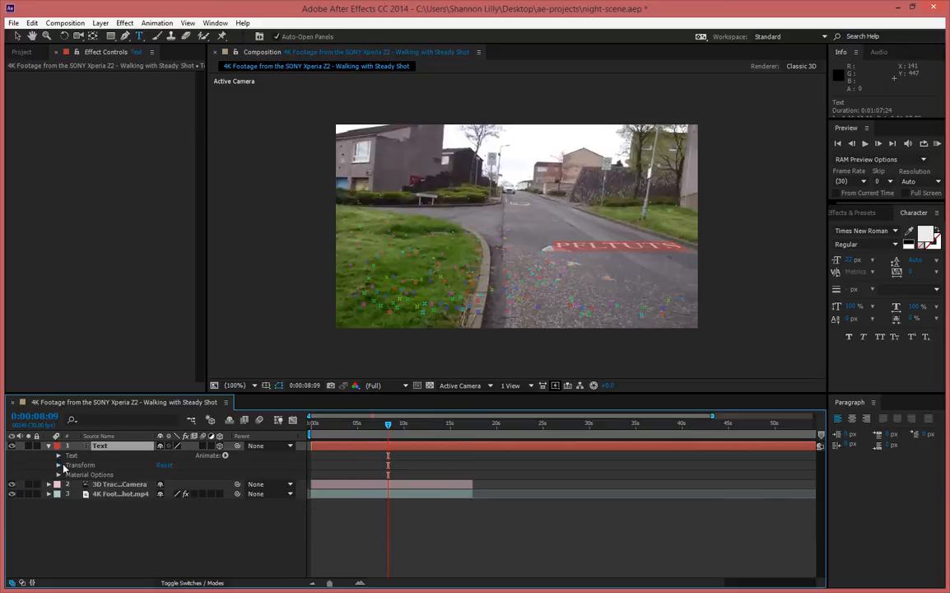
click(59, 465)
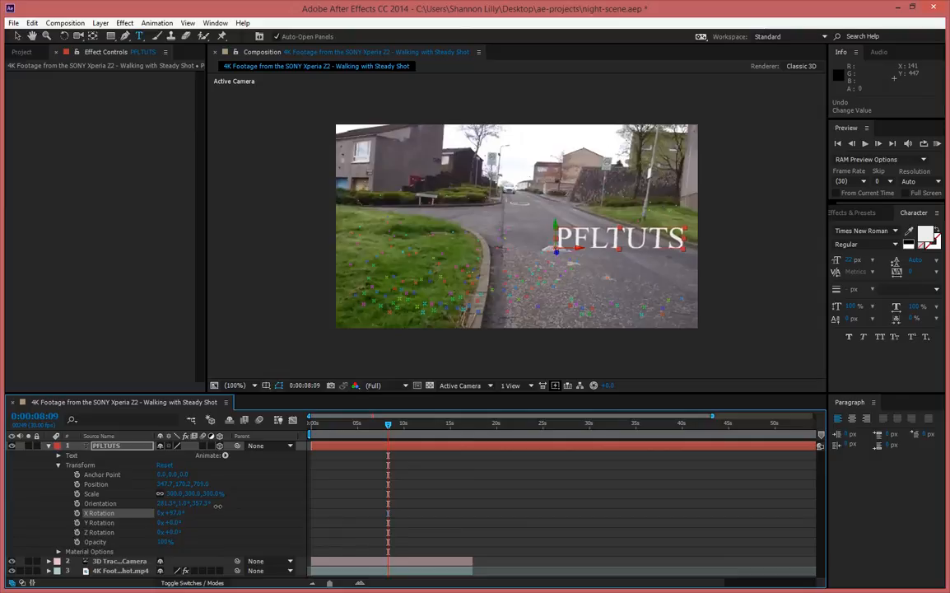
mouse_move(234, 363)
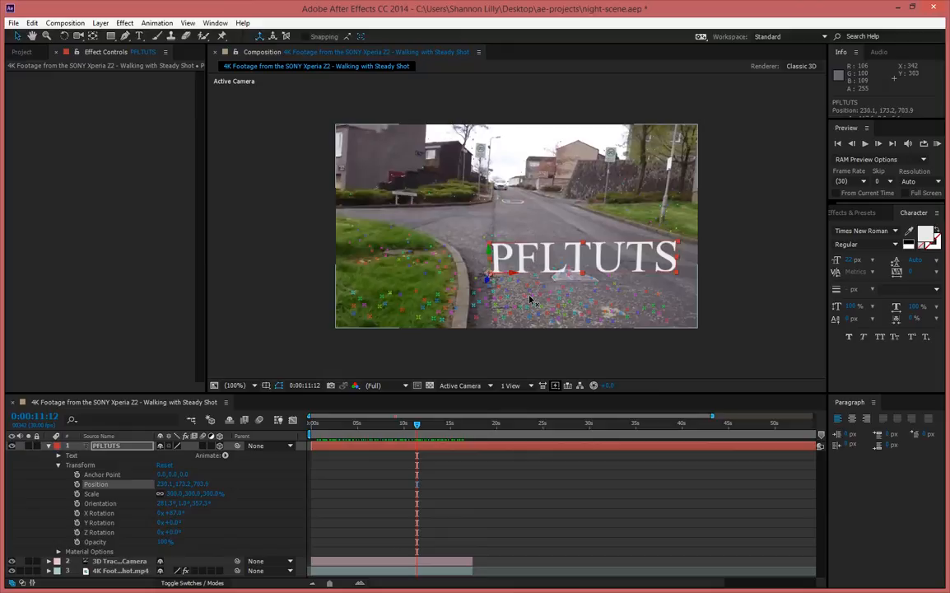
Step: Scrub along the timeline to confirm the upright PFLTUTS text stays anchored to the street
drag(418, 423, 395, 424)
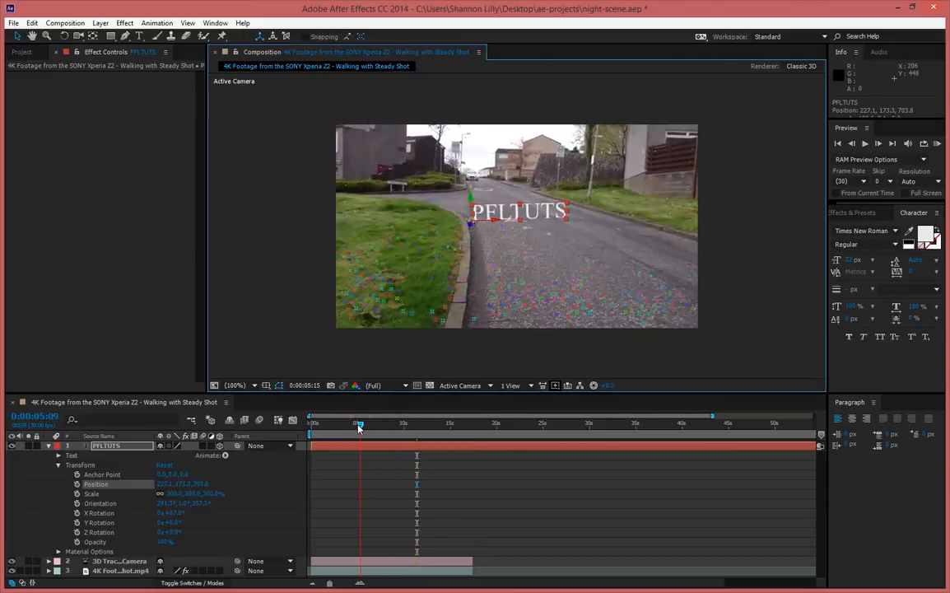
drag(359, 421, 354, 422)
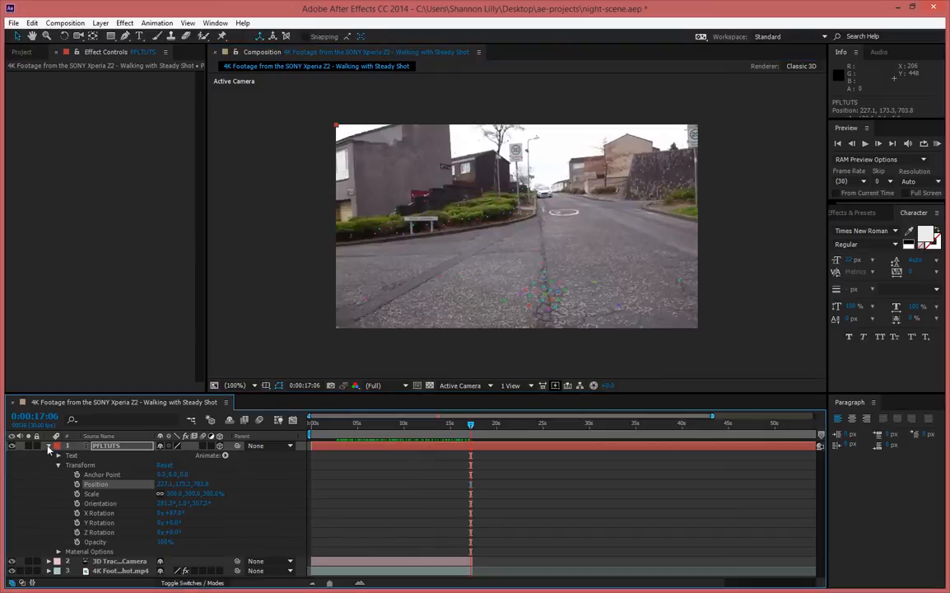
click(50, 445)
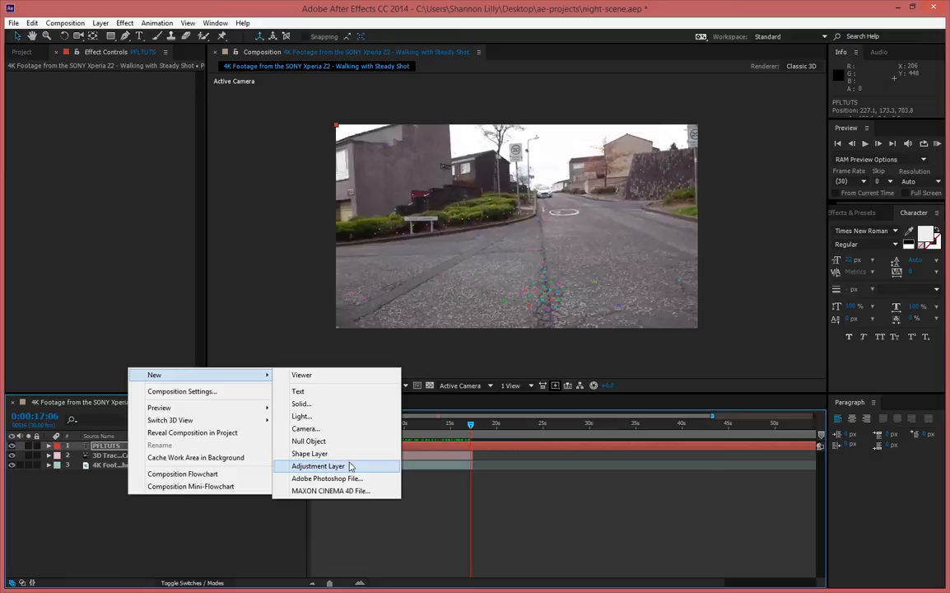
Step: Add an adjustment layer with Magic Bullet Looks and launch its editor, allowing the plugin through the firewall
click(318, 466)
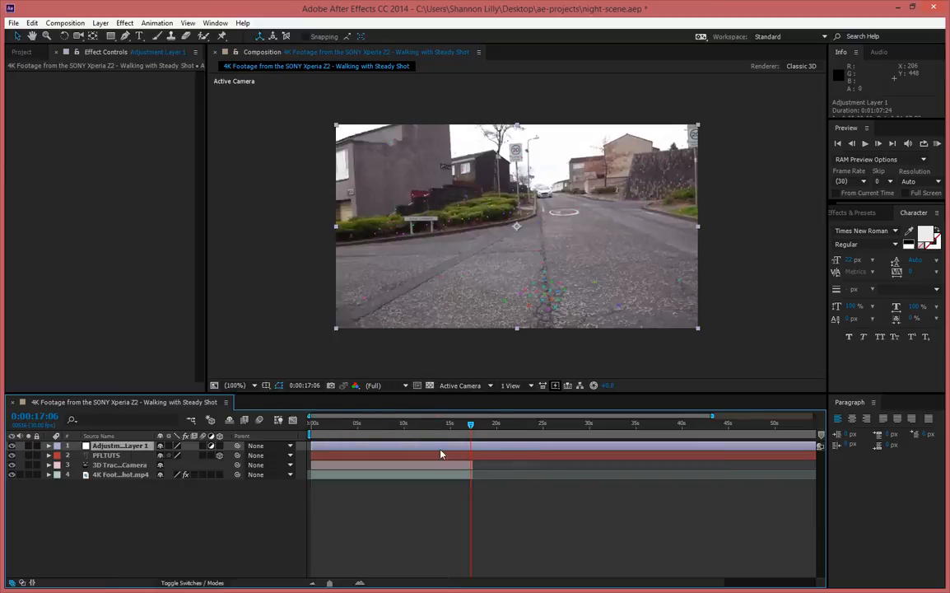
mouse_move(374, 346)
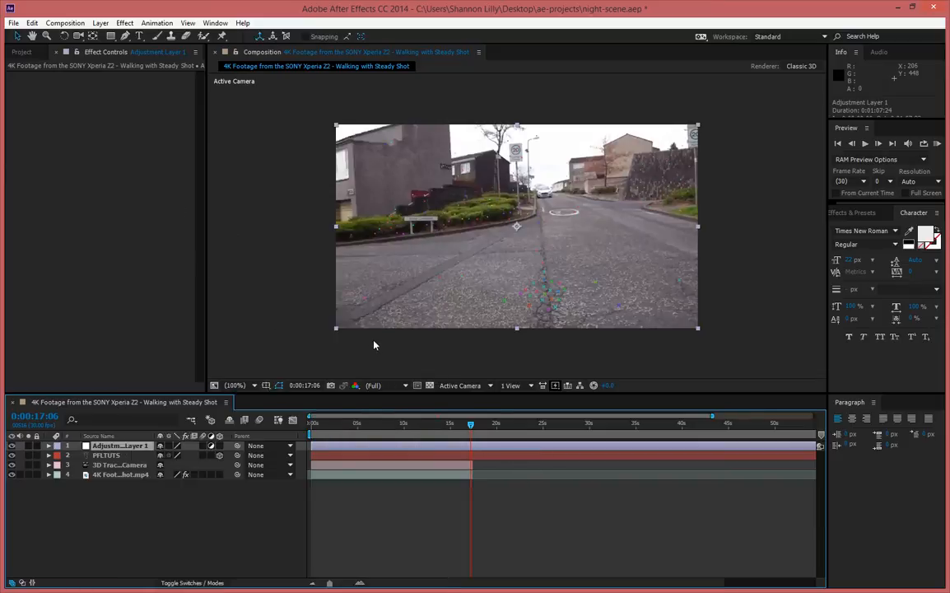
mouse_move(283, 326)
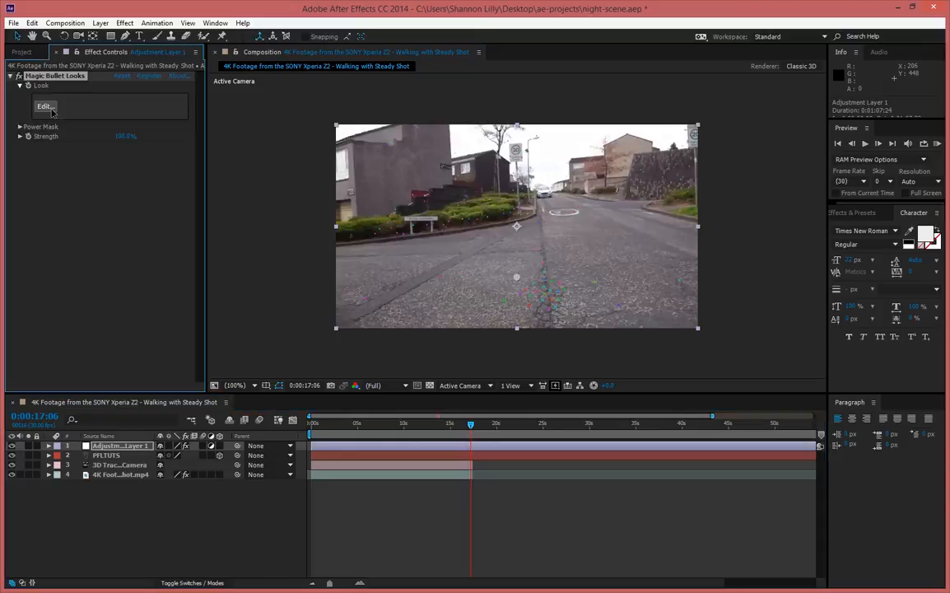
click(44, 106)
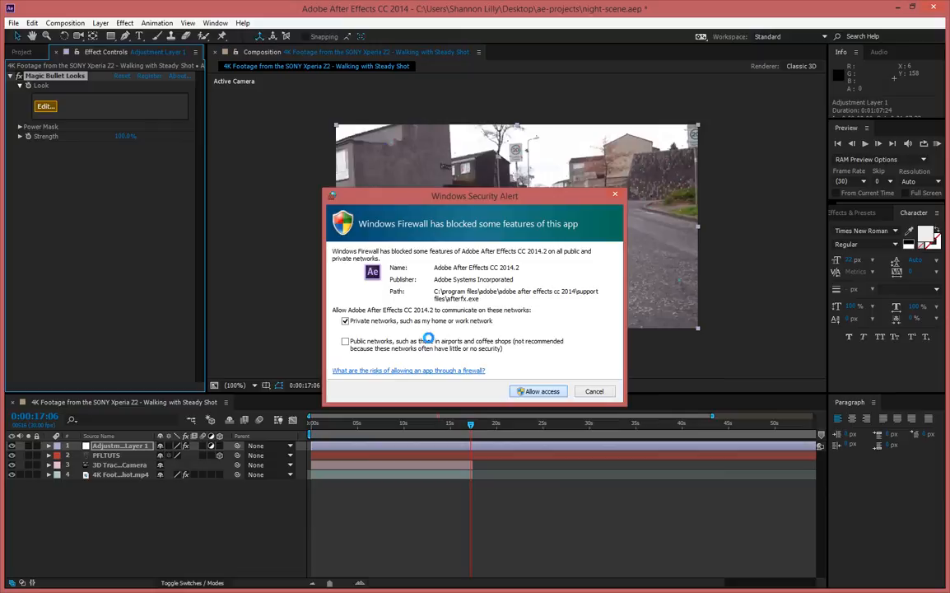
click(540, 391)
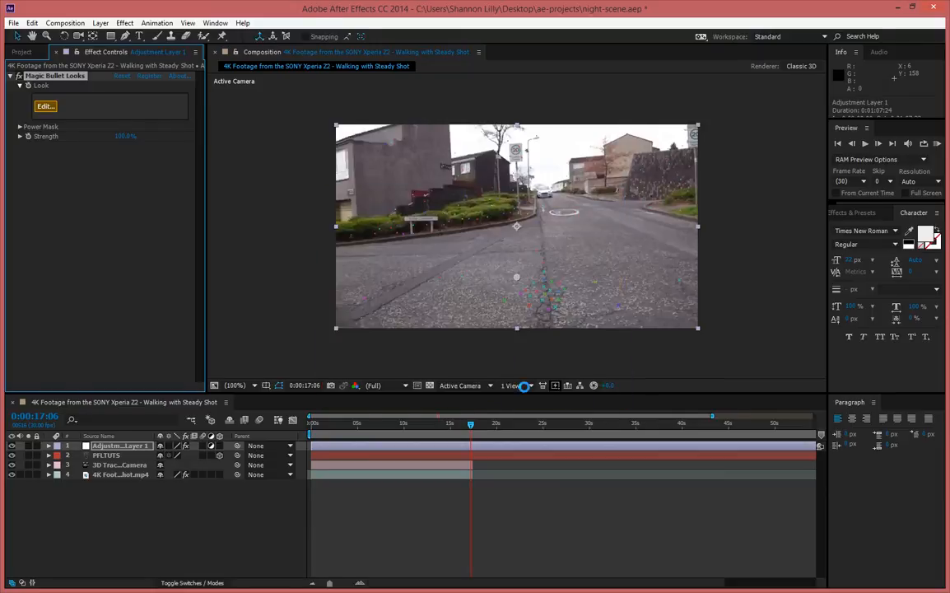
click(46, 106)
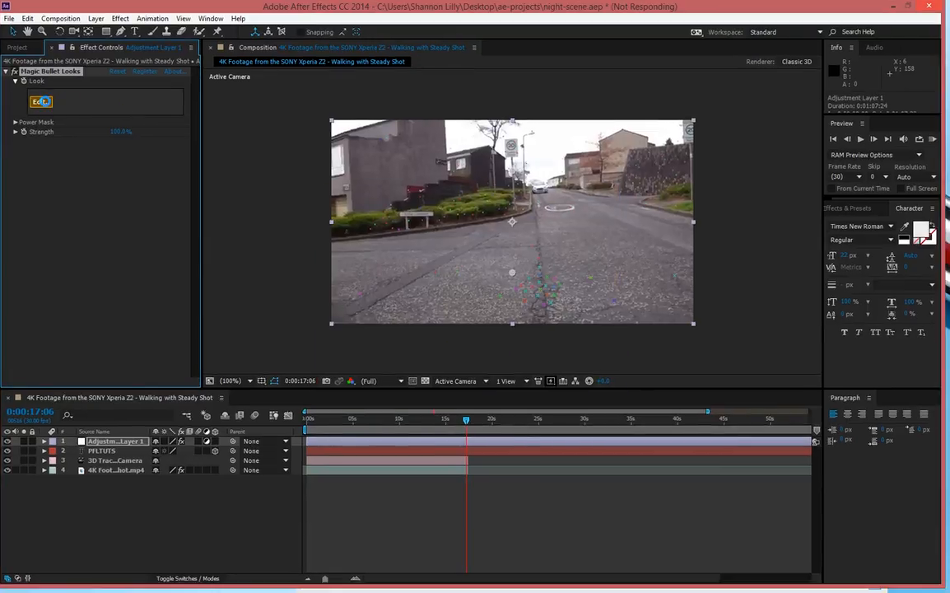
Step: Dismiss the plugin's startup prompts and relaunch the Magic Bullet Looks editor on the street footage
click(39, 102)
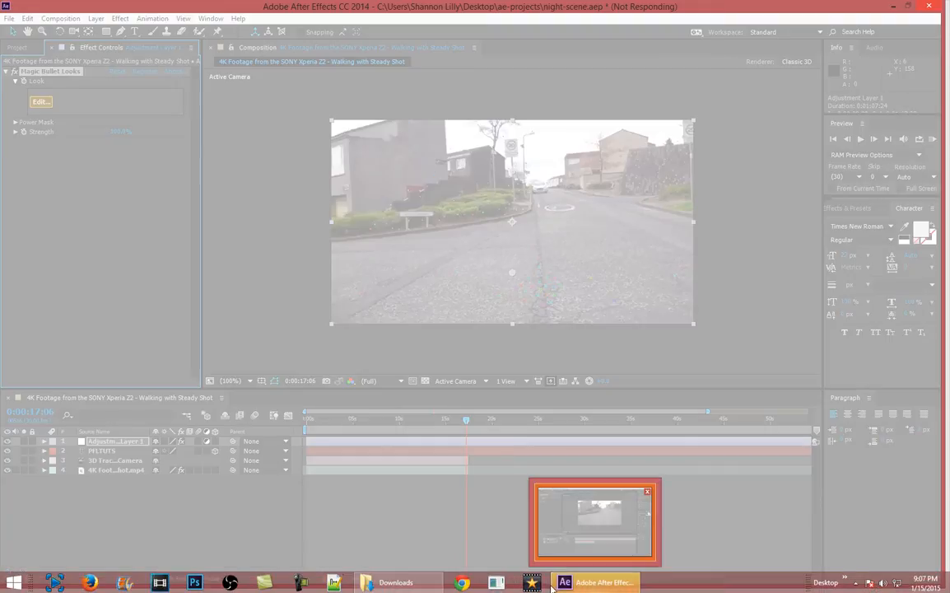
click(846, 583)
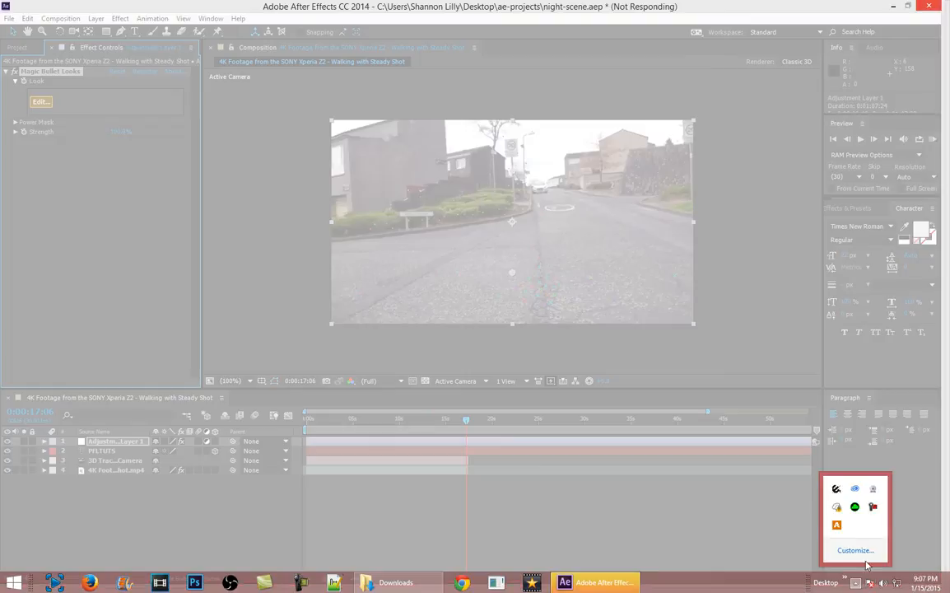
mouse_move(872, 507)
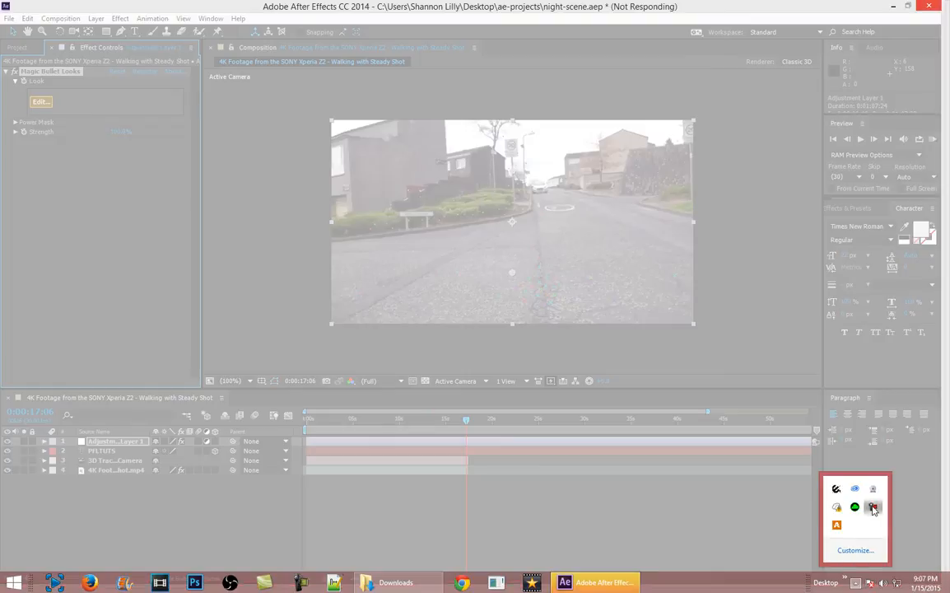
click(873, 507)
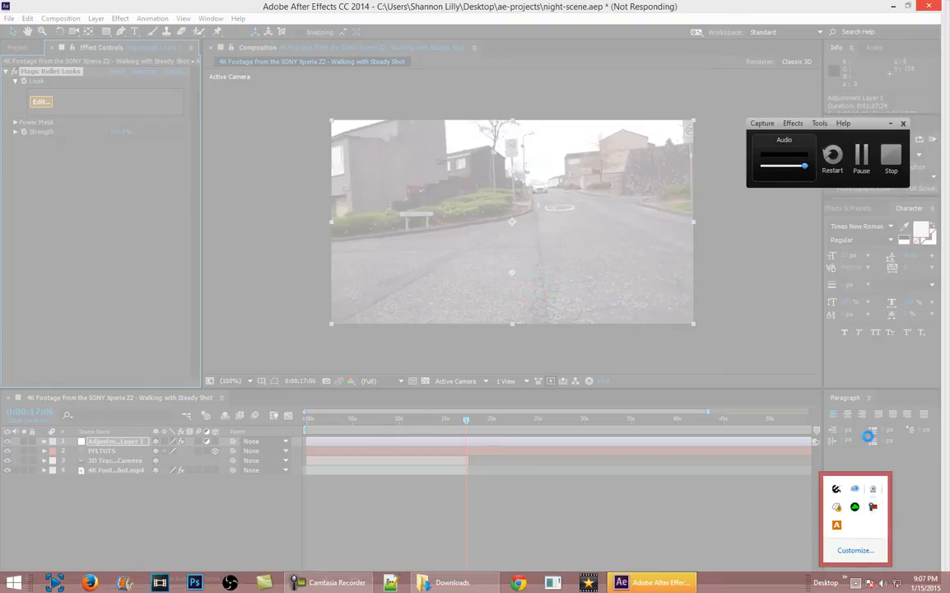
click(40, 102)
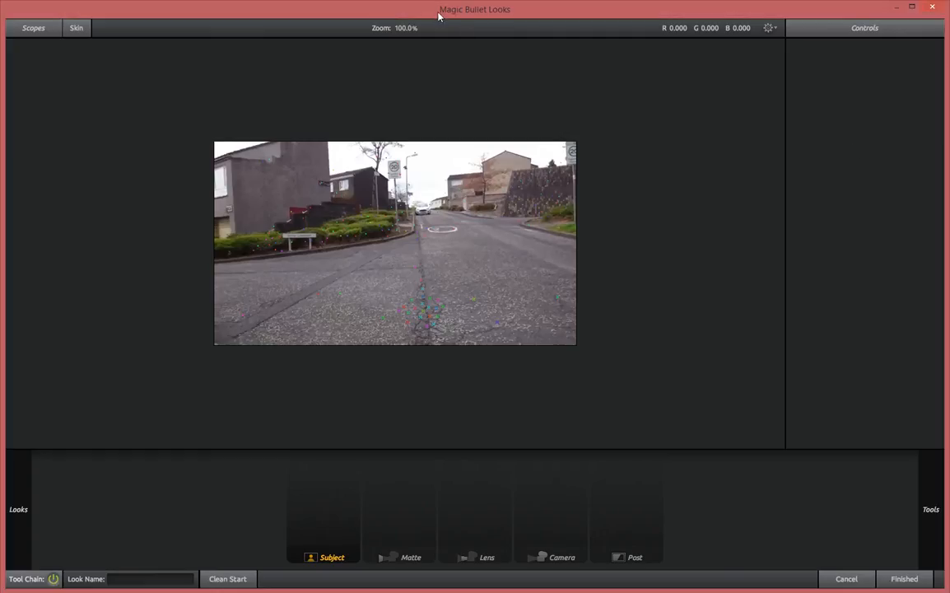
Step: From the Cinematic looks, preview Zombies and Warm and Fuzzy, apply the muted Gotham look and finish
click(18, 509)
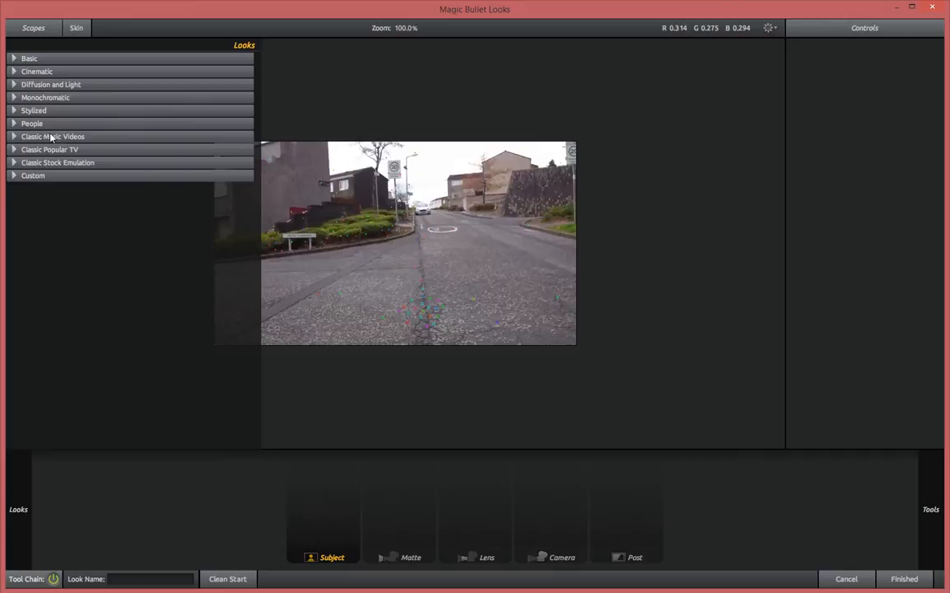
mouse_move(10, 65)
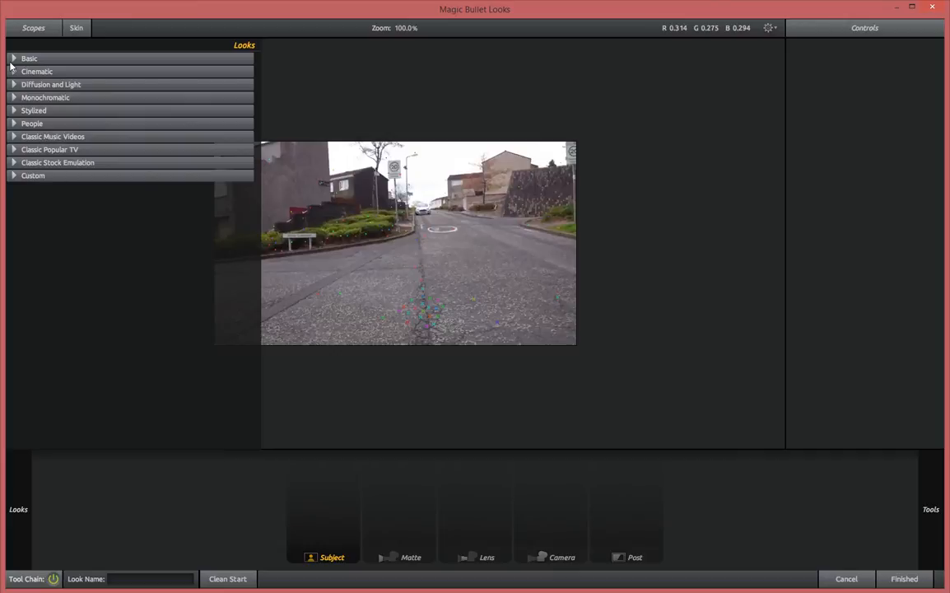
click(36, 71)
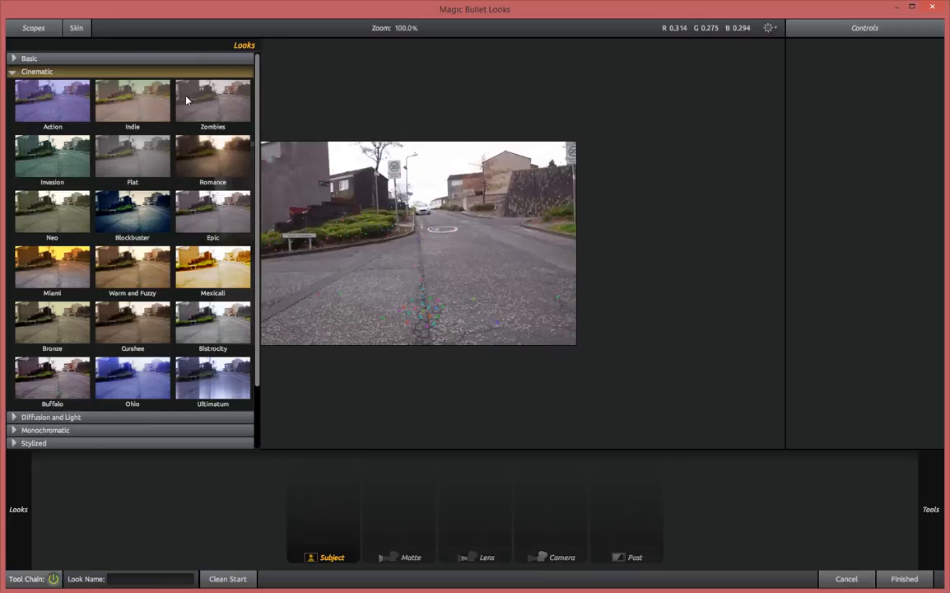
click(213, 102)
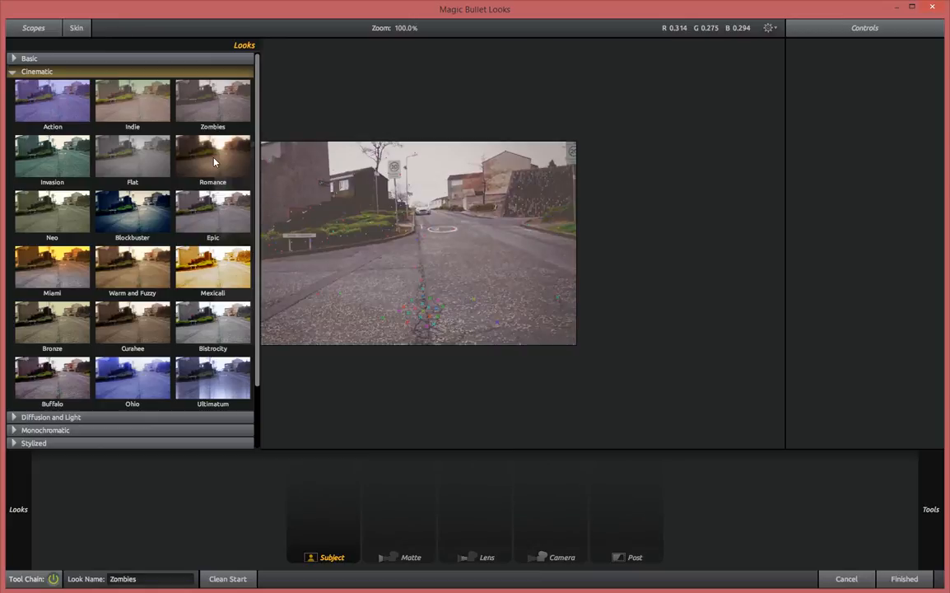
click(131, 267)
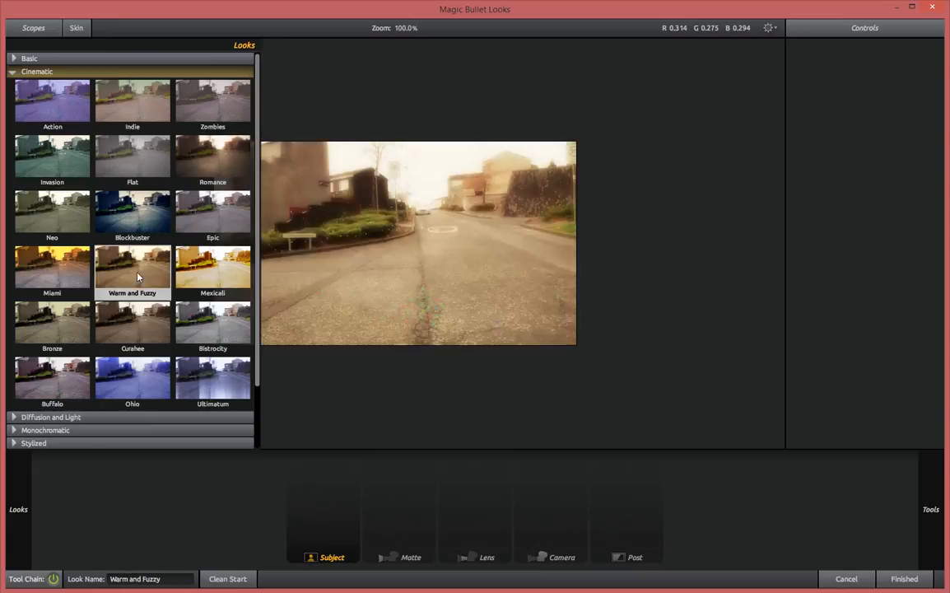
click(132, 321)
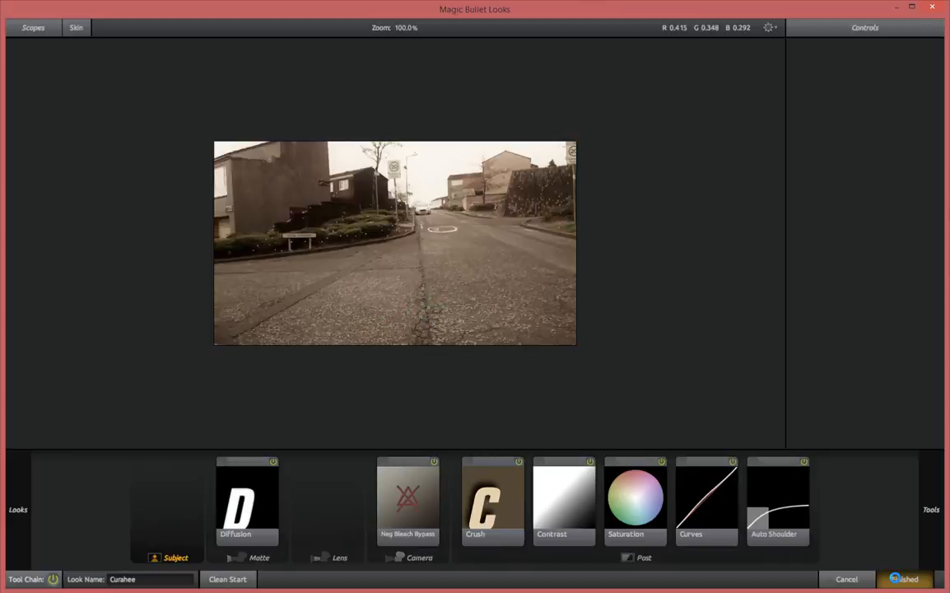
click(904, 579)
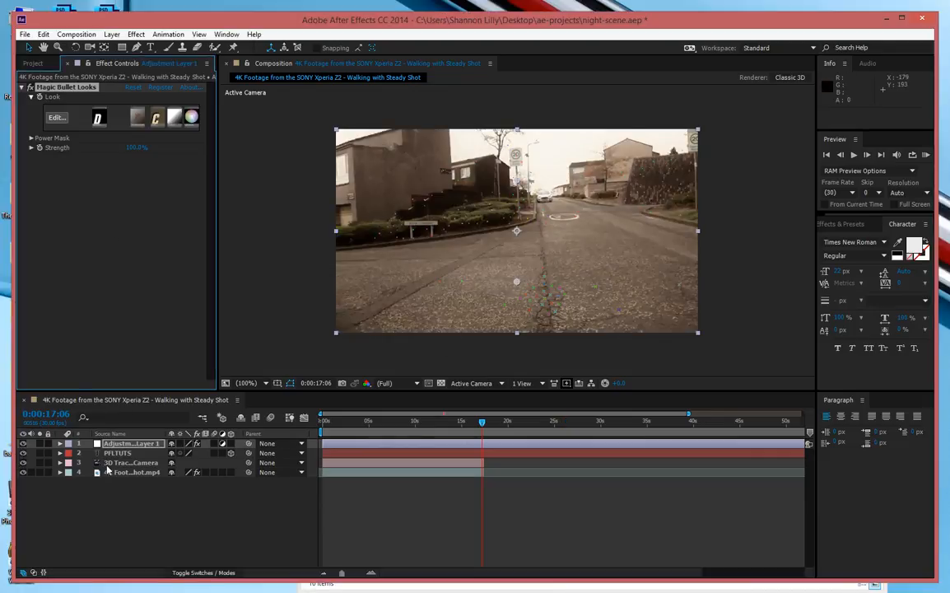
Step: Apply the 2.35 Aspect Ratio animation preset to the adjustment layer to letterbox the shot
click(132, 471)
text(ratio)
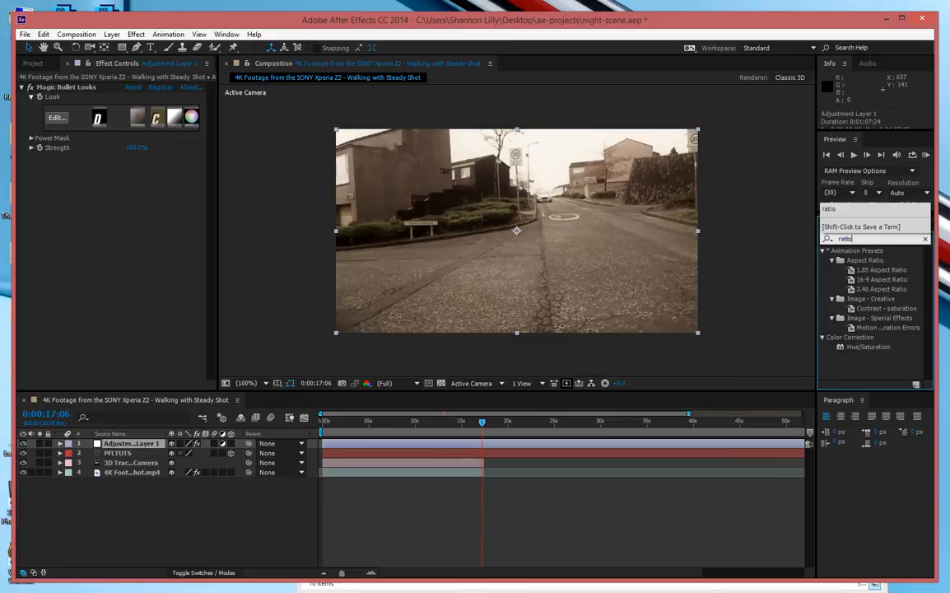
double_click(881, 289)
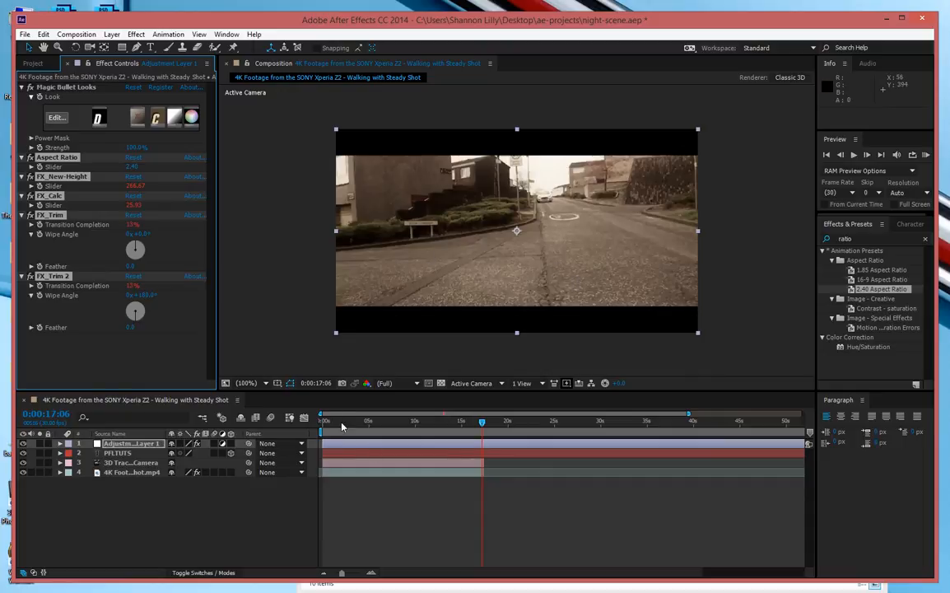
click(322, 421)
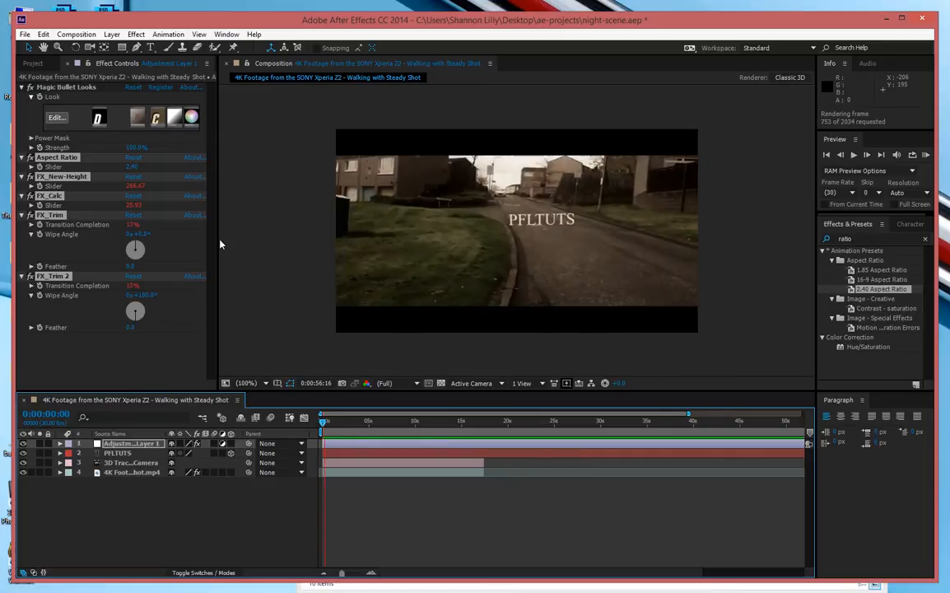
click(853, 155)
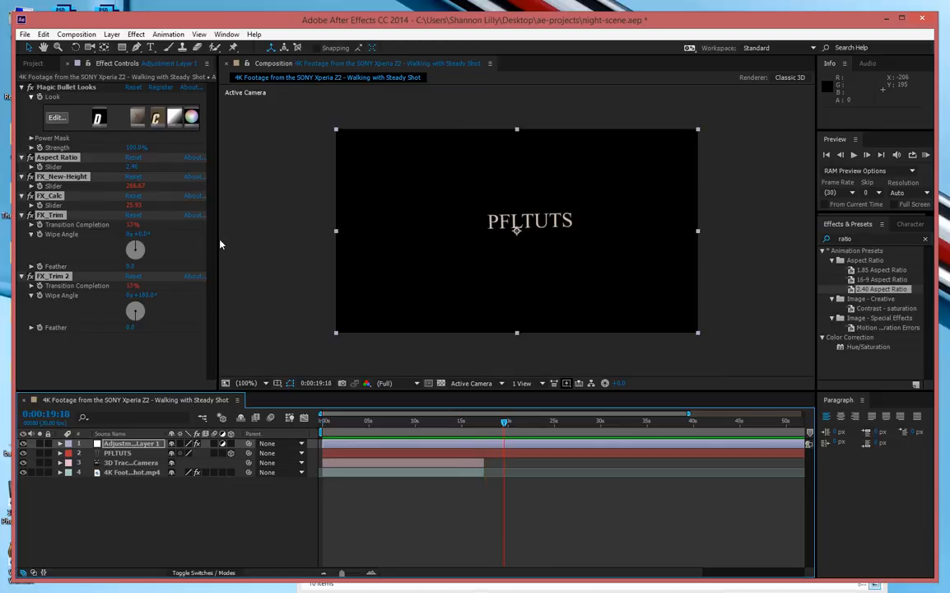
click(369, 422)
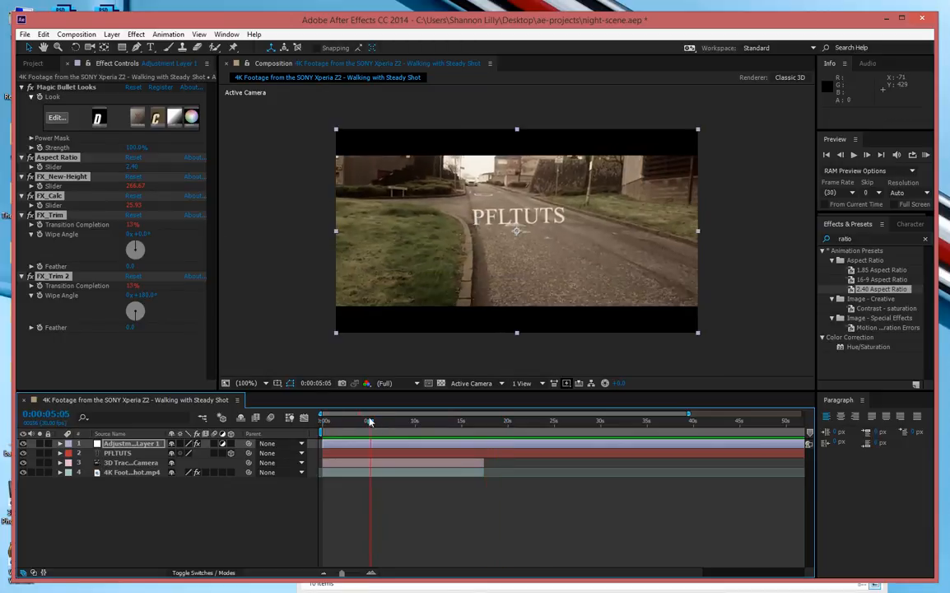
click(352, 420)
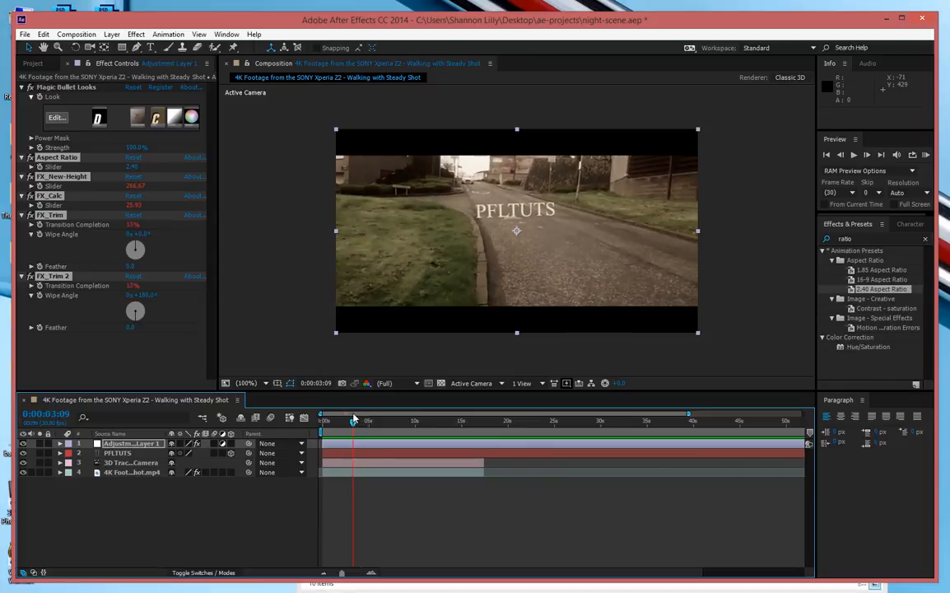
mouse_move(442, 163)
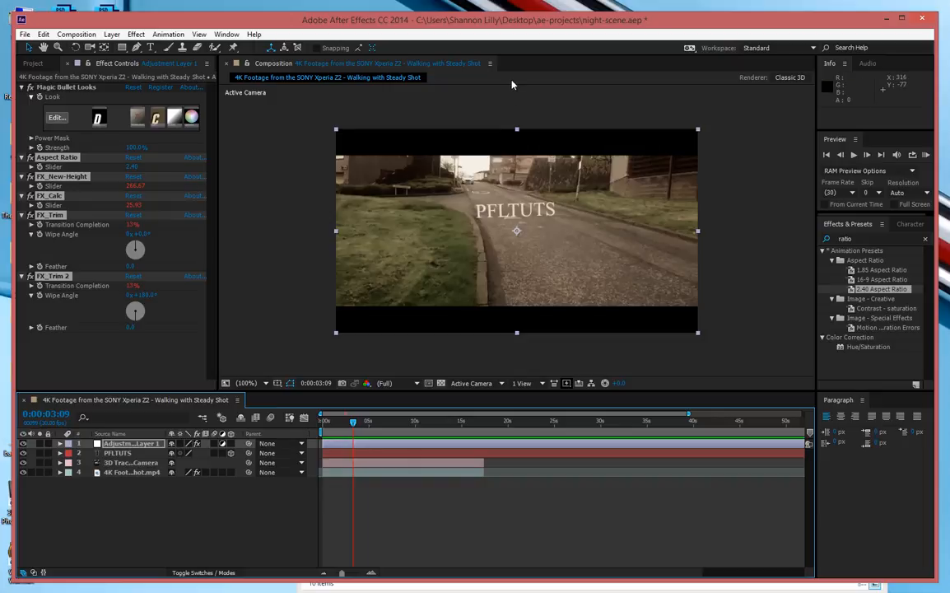
mouse_move(336, 424)
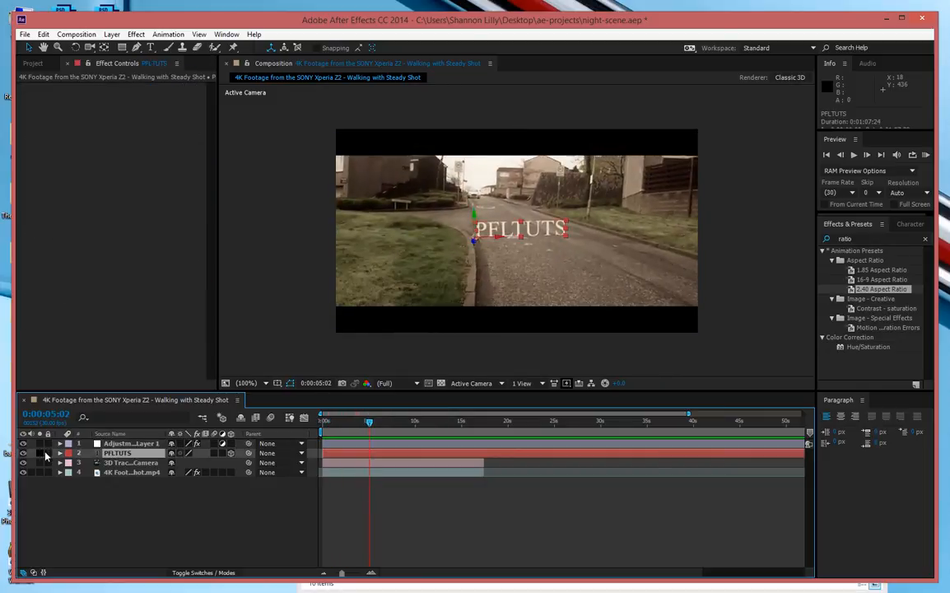
Step: Twirl open the PFLTUTS layer's Transform settings and scrub back to check the text on the road
click(63, 453)
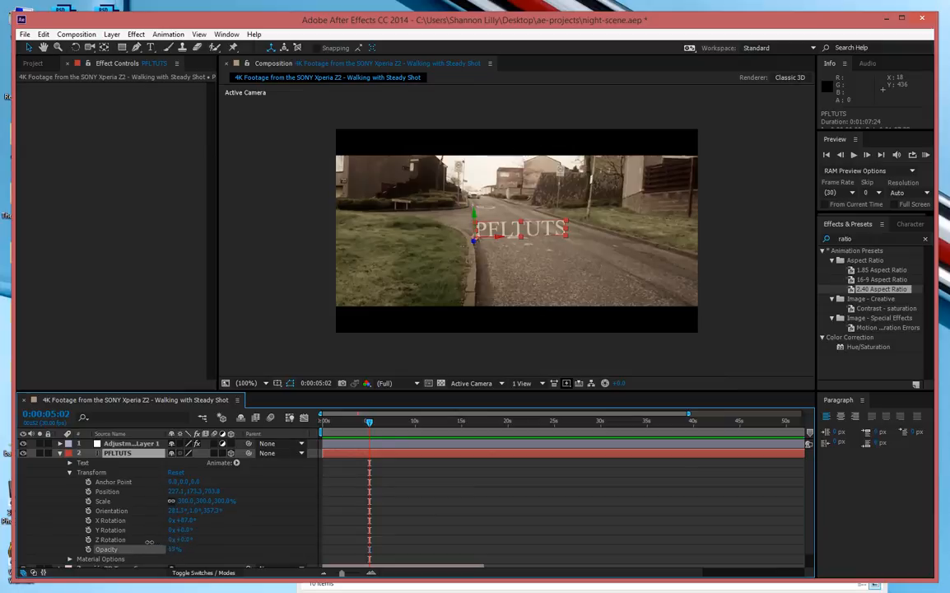
drag(369, 421, 349, 421)
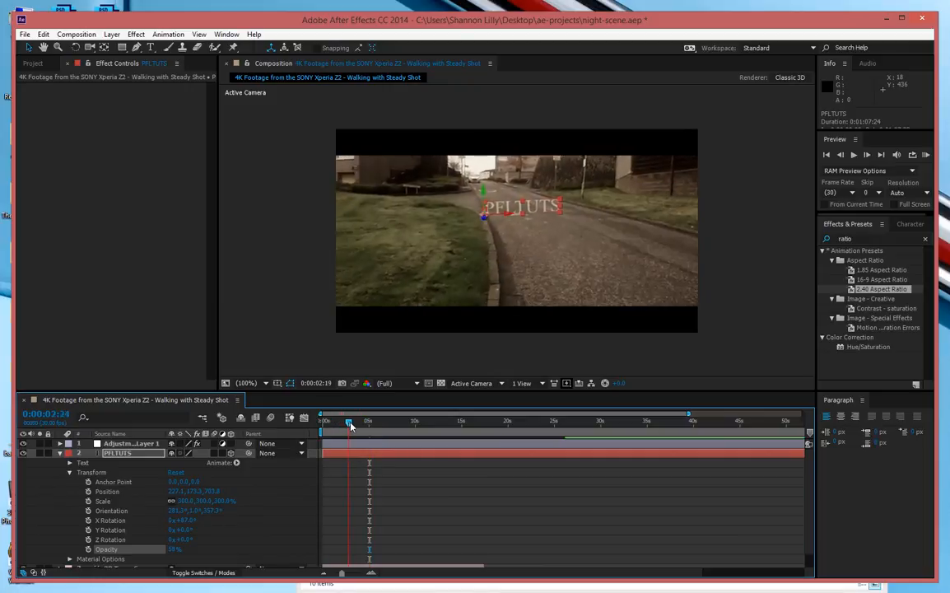